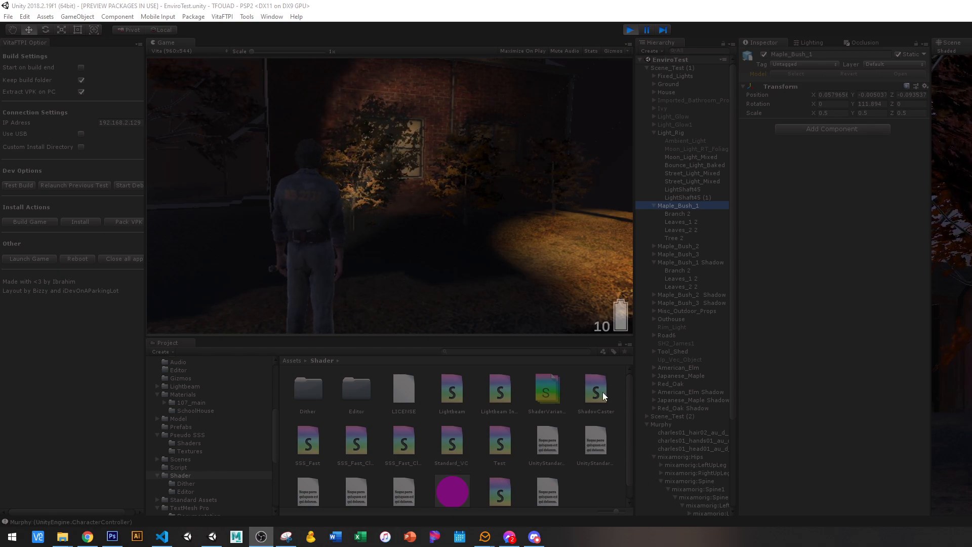
# Inspect the Shadow Only caster shader, the maple bush and its shadow-only duplicate.
pyautogui.click(594, 389)
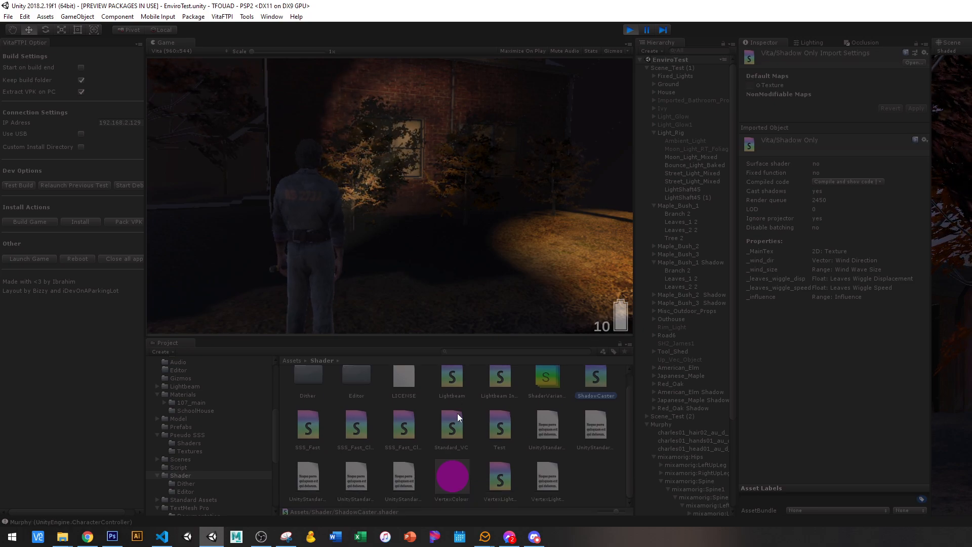
pyautogui.click(499, 477)
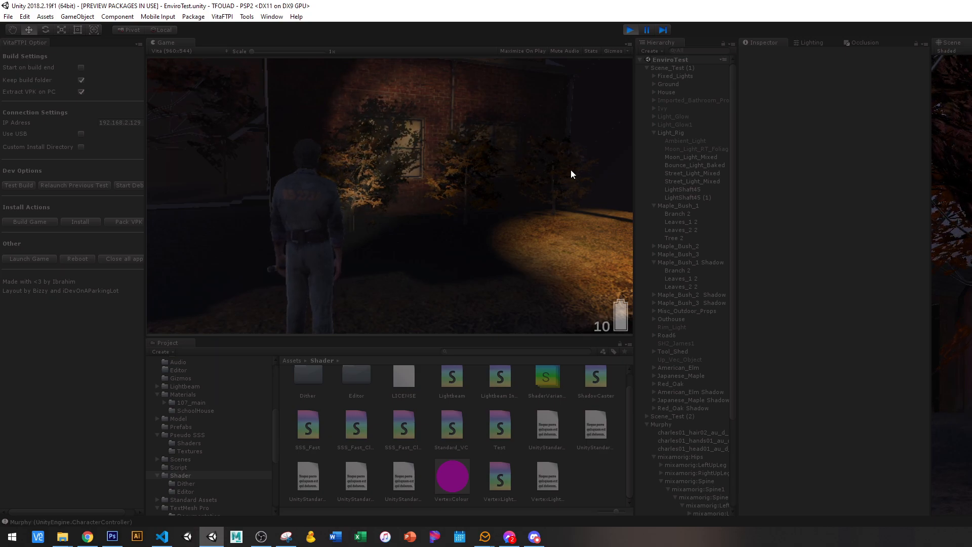
pyautogui.moveTo(715, 318)
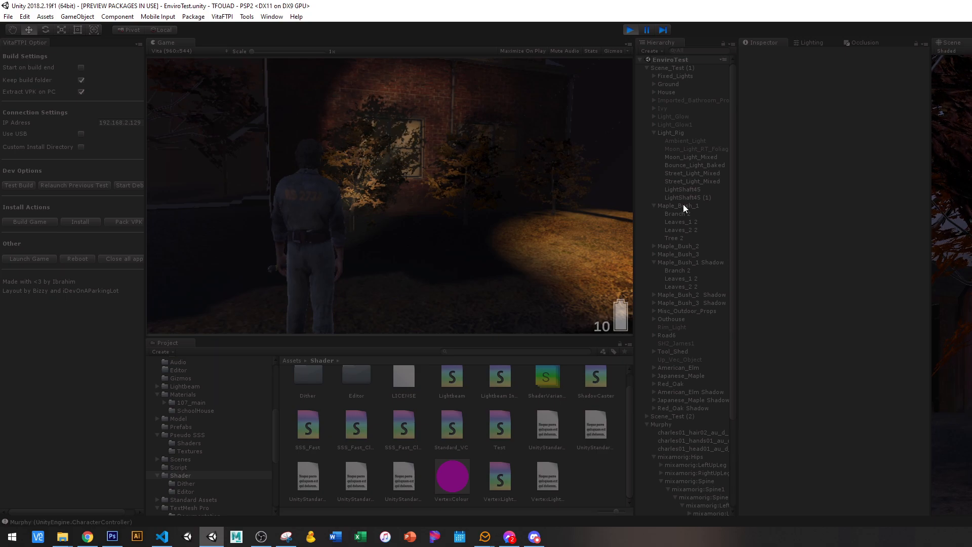
pyautogui.click(678, 206)
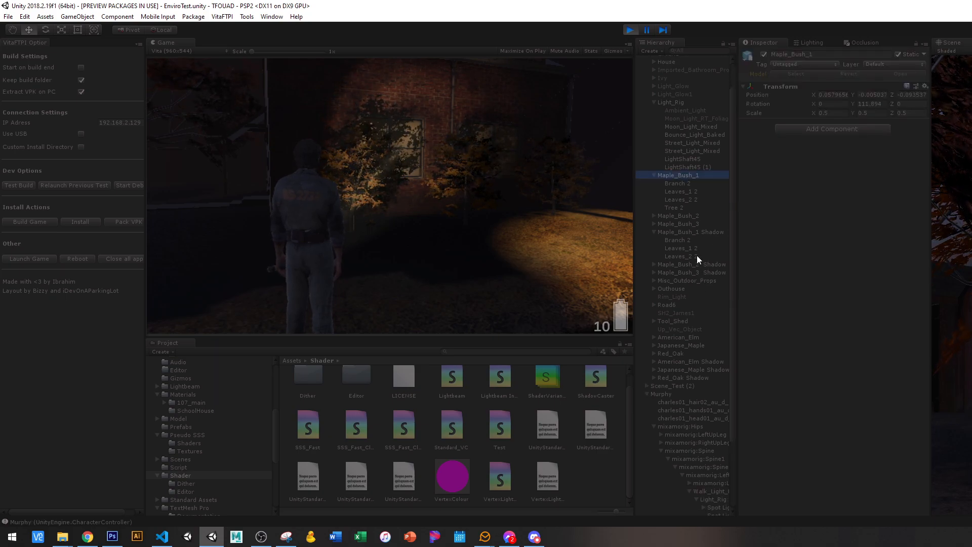
pyautogui.click(692, 232)
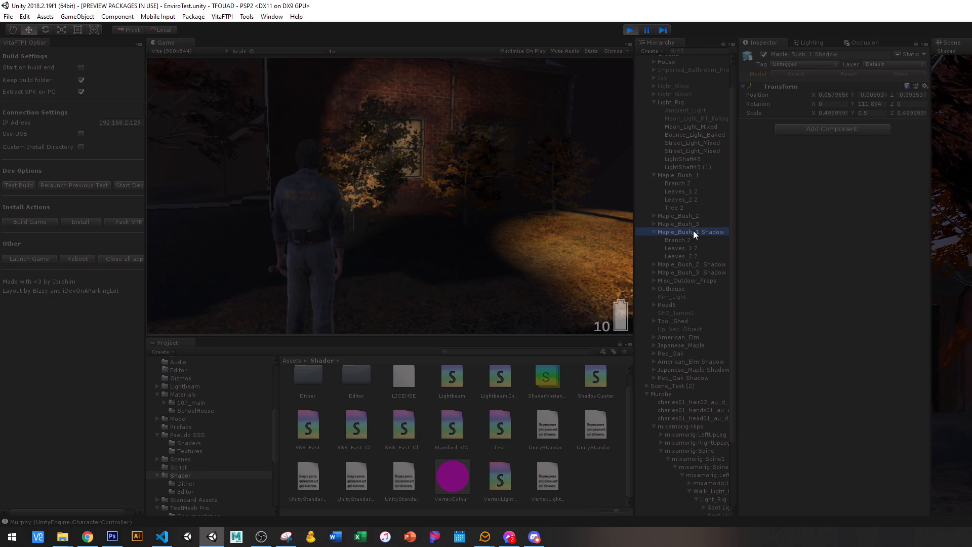
pyautogui.click(678, 175)
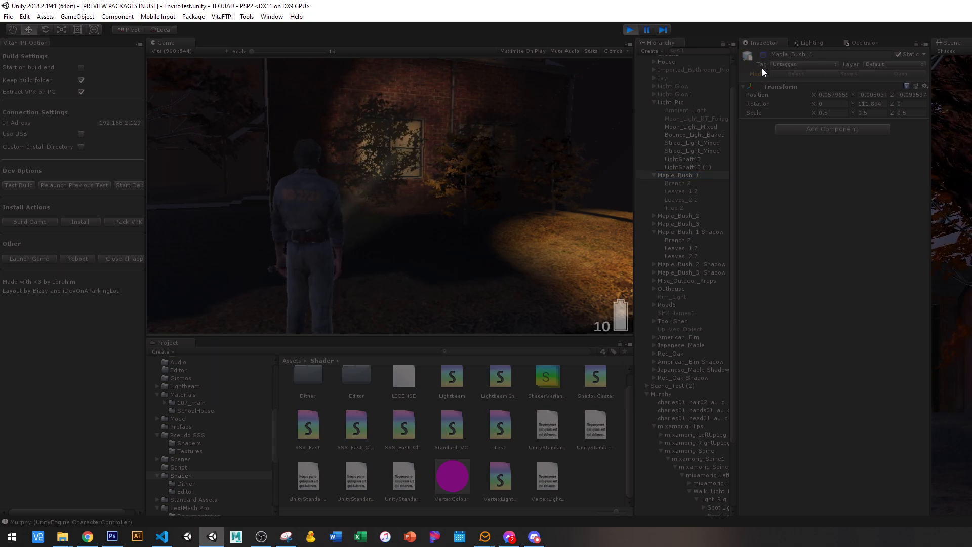
pyautogui.click(690, 231)
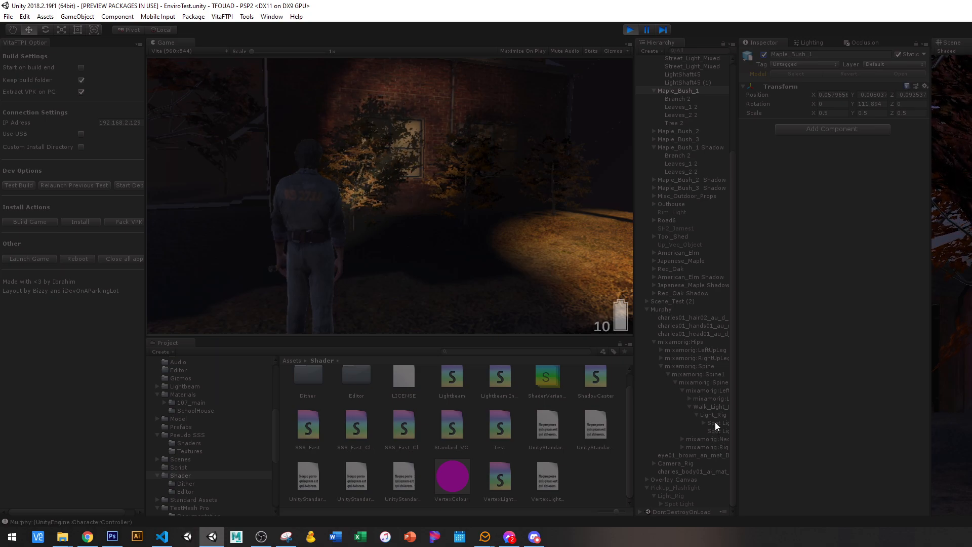
# Remove the Foliage layer from the Light_Rig Spot Light's Culling Mask.
pyautogui.click(713, 423)
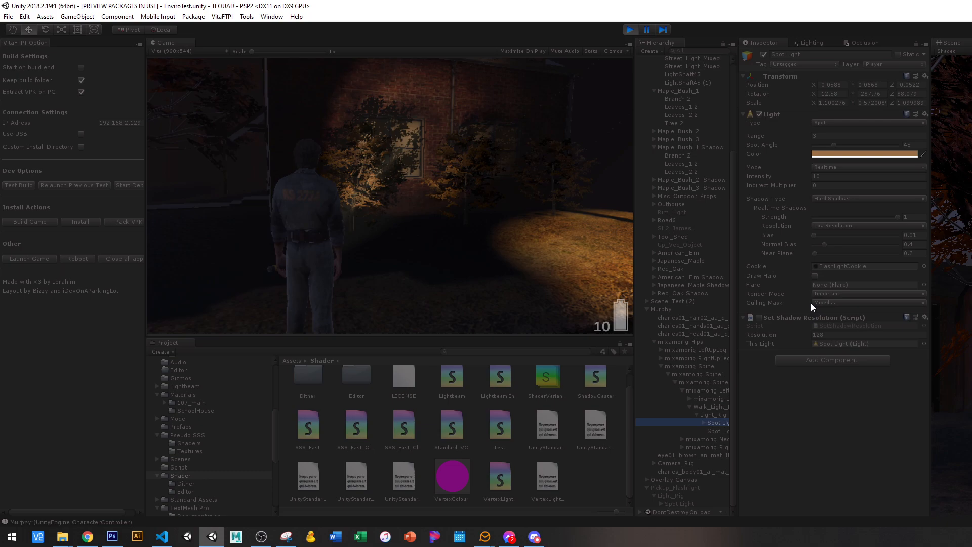
pyautogui.click(868, 302)
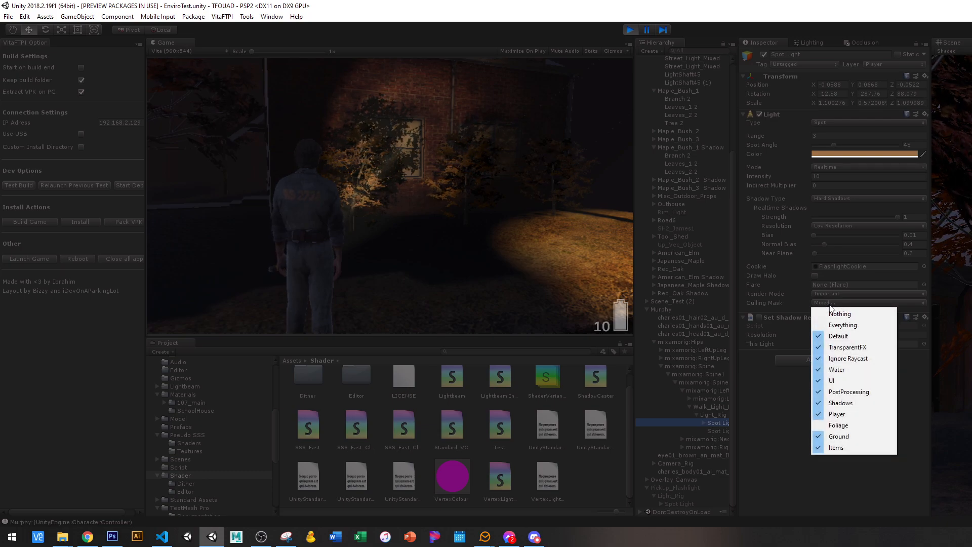
pyautogui.moveTo(839, 426)
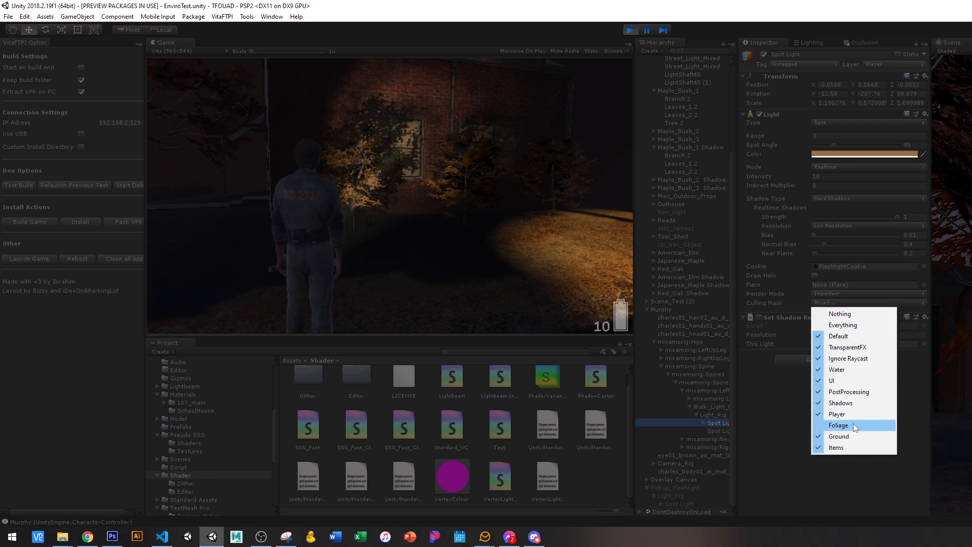
pyautogui.click(818, 425)
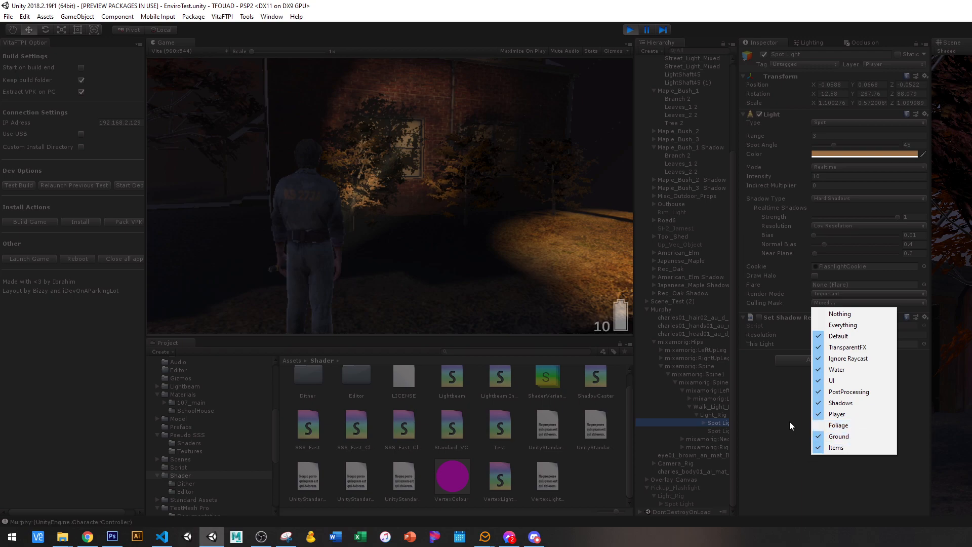
pyautogui.moveTo(720, 301)
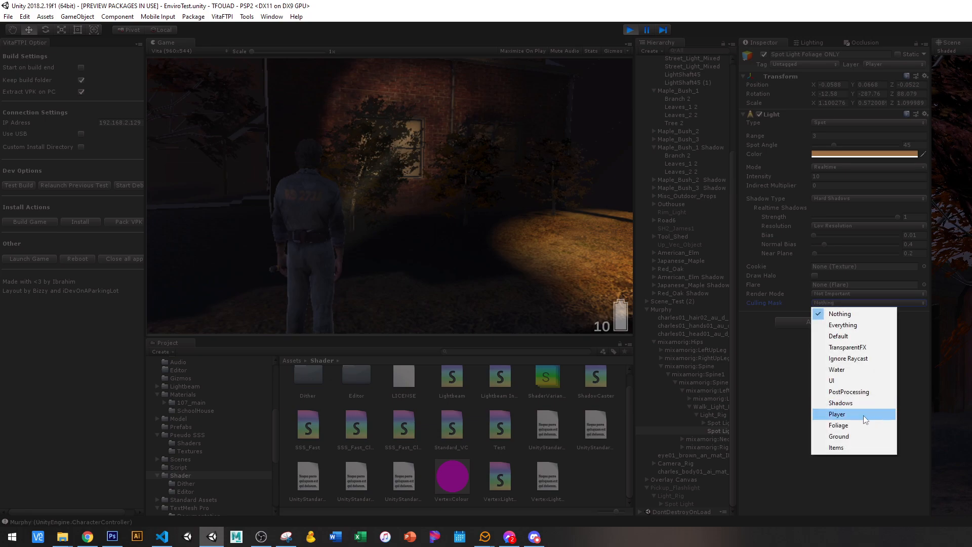
# Set Spot Light Foliage ONLY's Culling Mask to Foliage and select Maple_Bush_1's Branch 2.
pyautogui.click(839, 426)
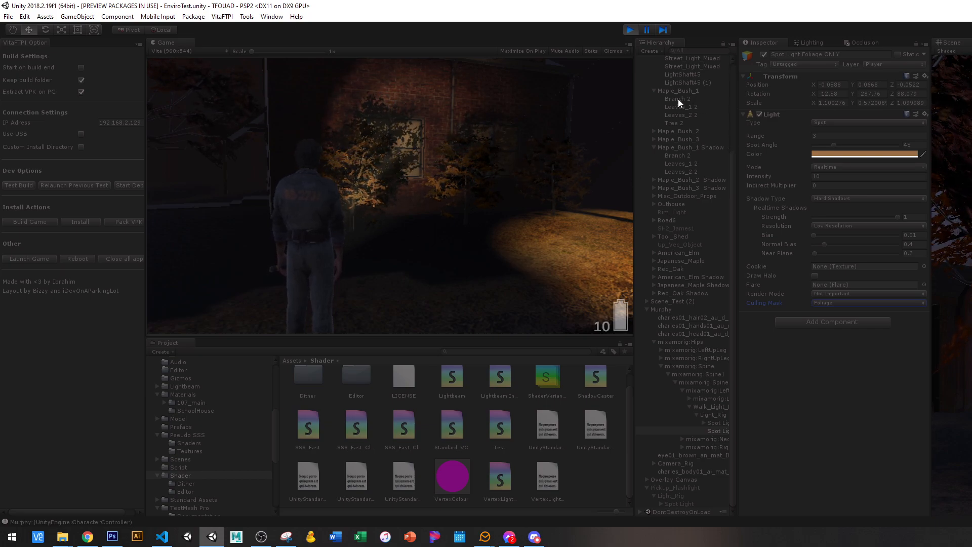
pyautogui.click(679, 99)
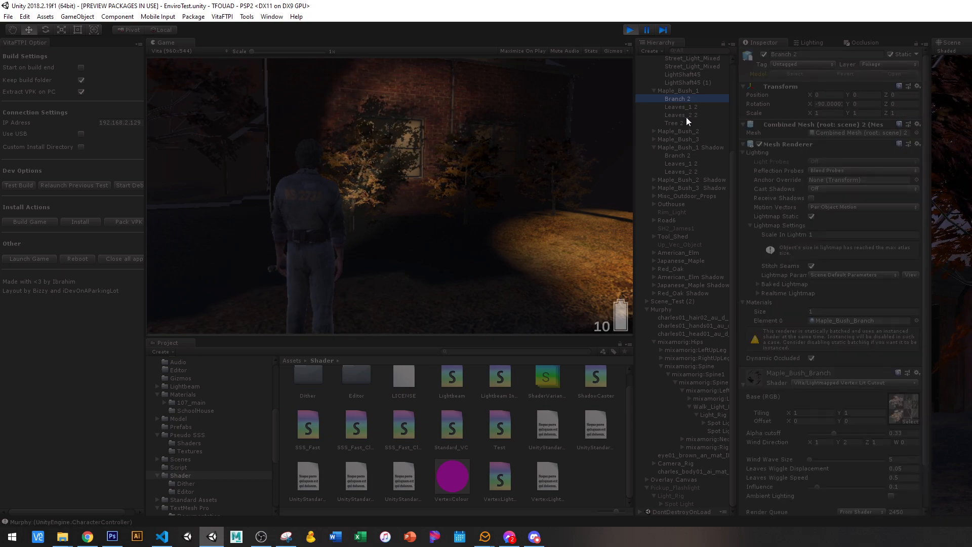
pyautogui.click(681, 111)
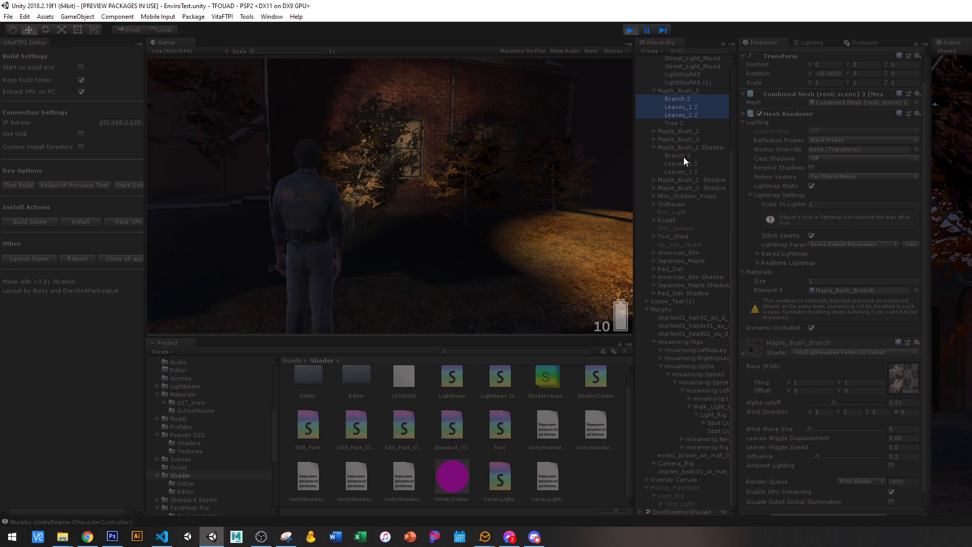
pyautogui.click(677, 155)
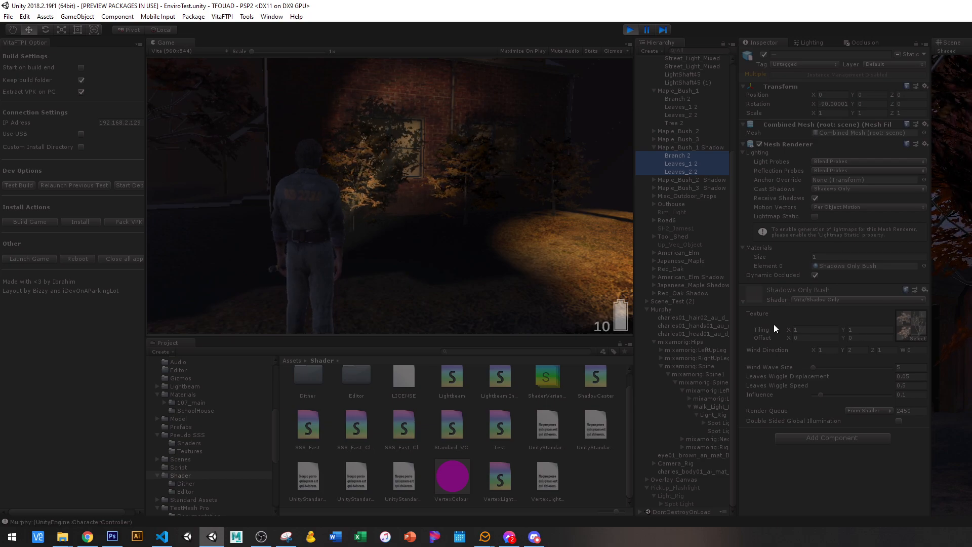
pyautogui.moveTo(853, 304)
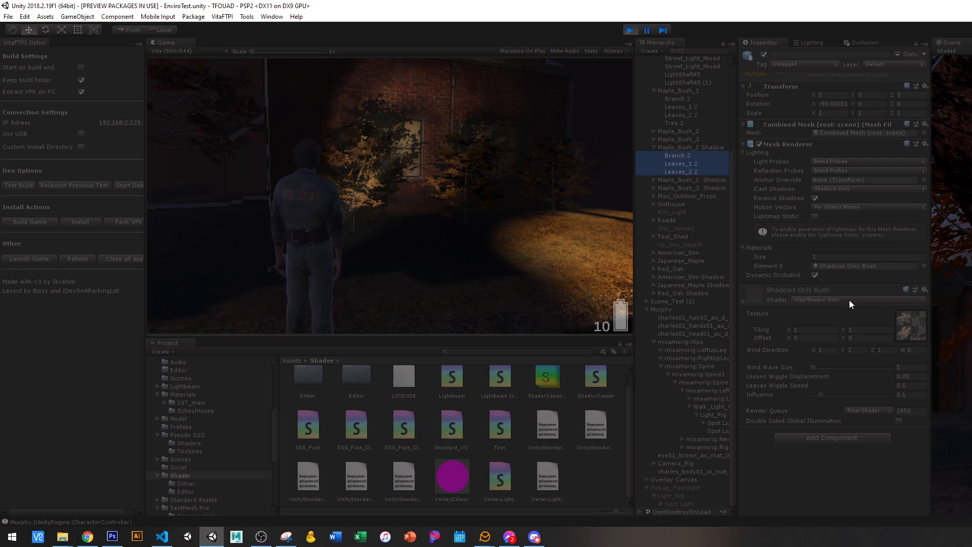